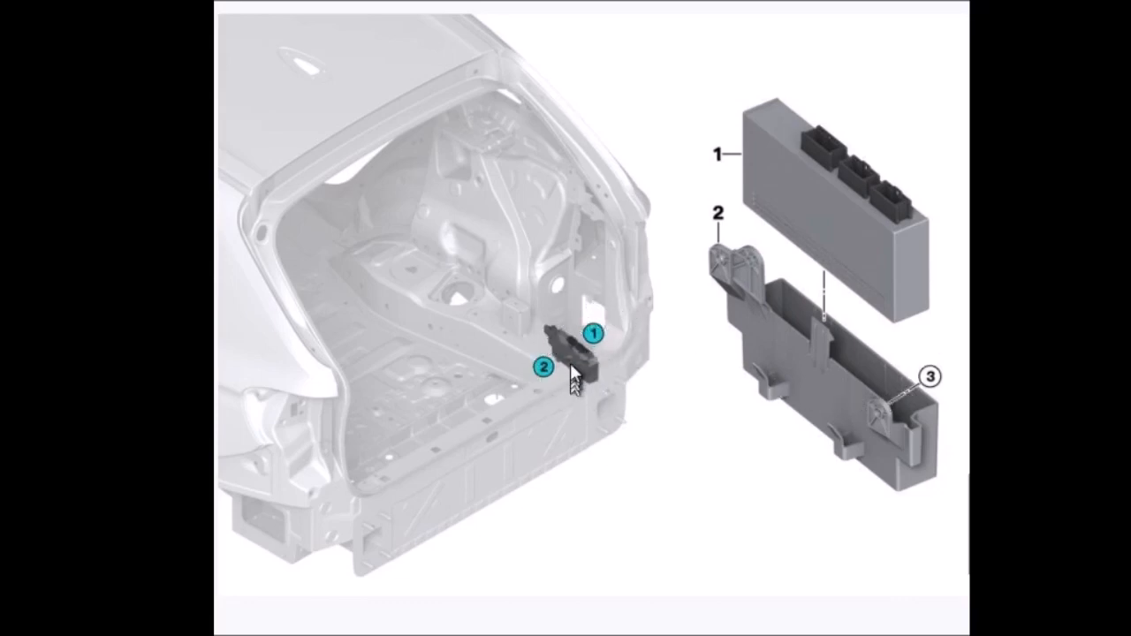
{"action": "mouse_move", "coordinate": [579, 382]}
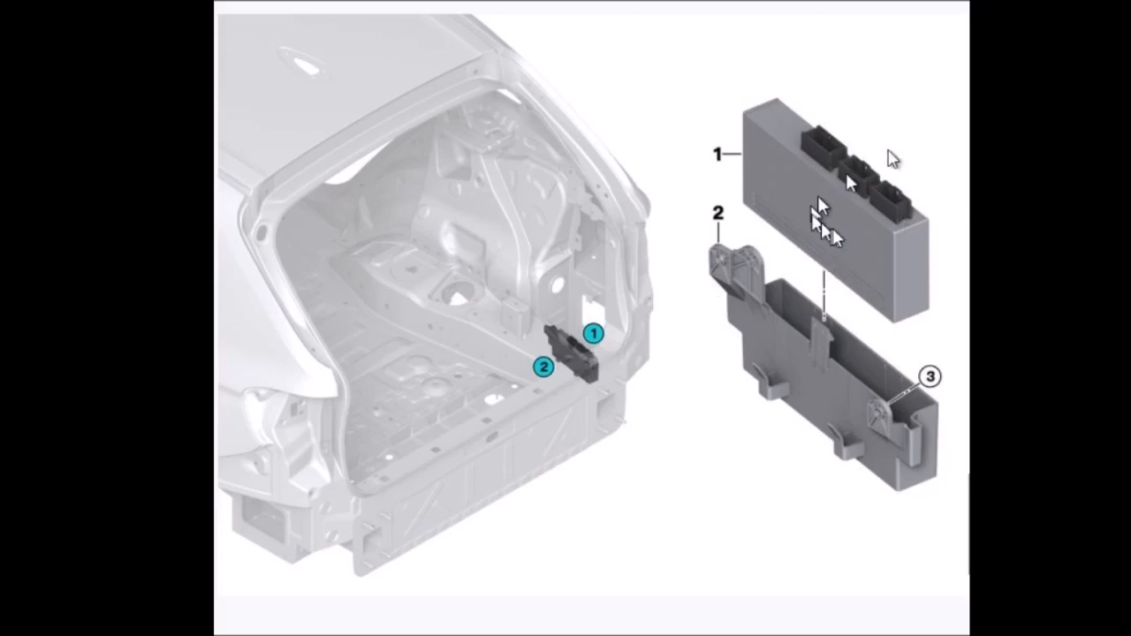
{"action": "mouse_move", "coordinate": [869, 202]}
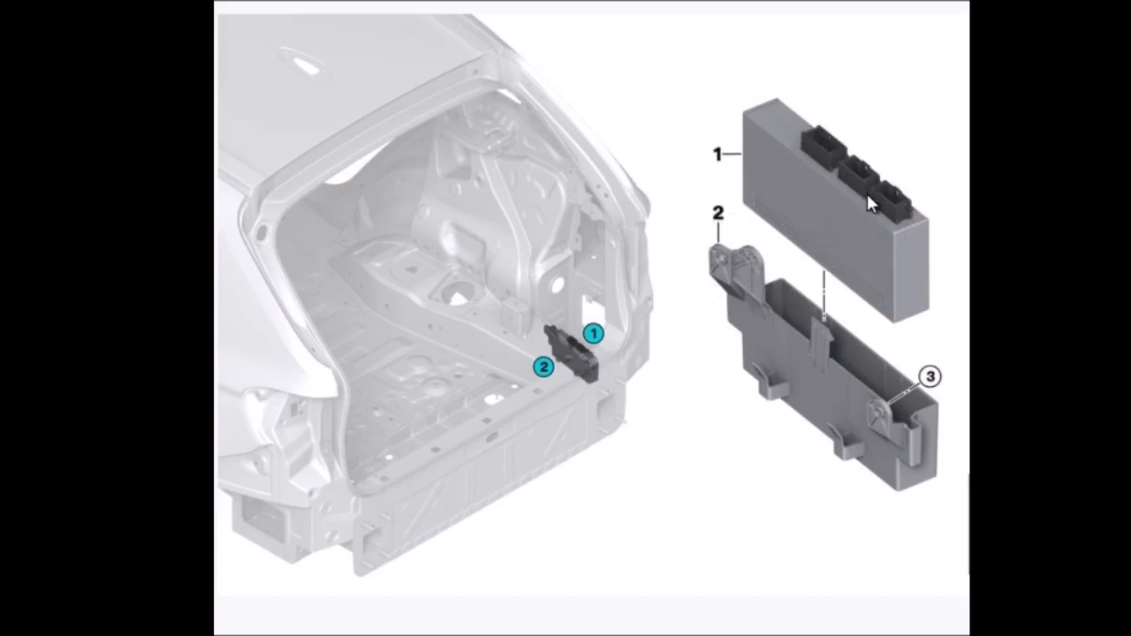
{"action": "mouse_move", "coordinate": [870, 495]}
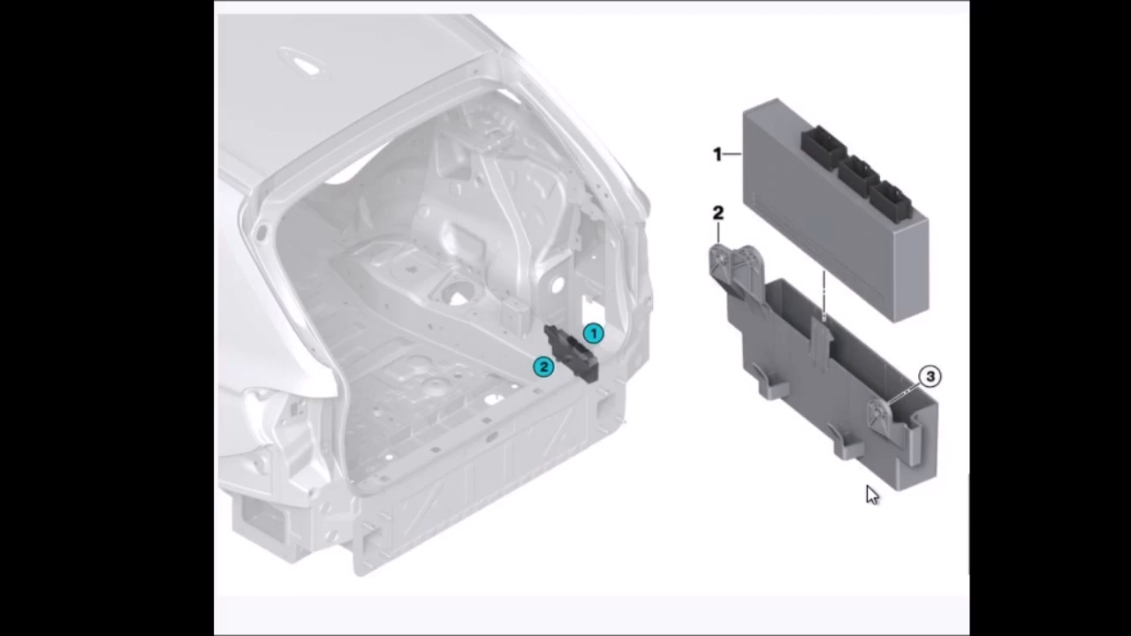